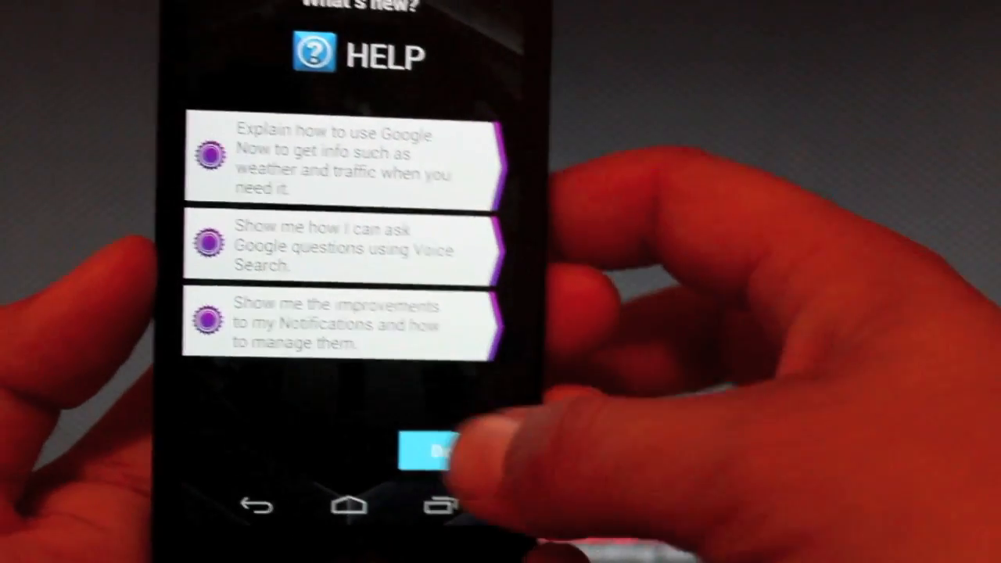
Dismiss the What's new overlay and restore root from RootKeeper's protected su copy
left_click(439, 452)
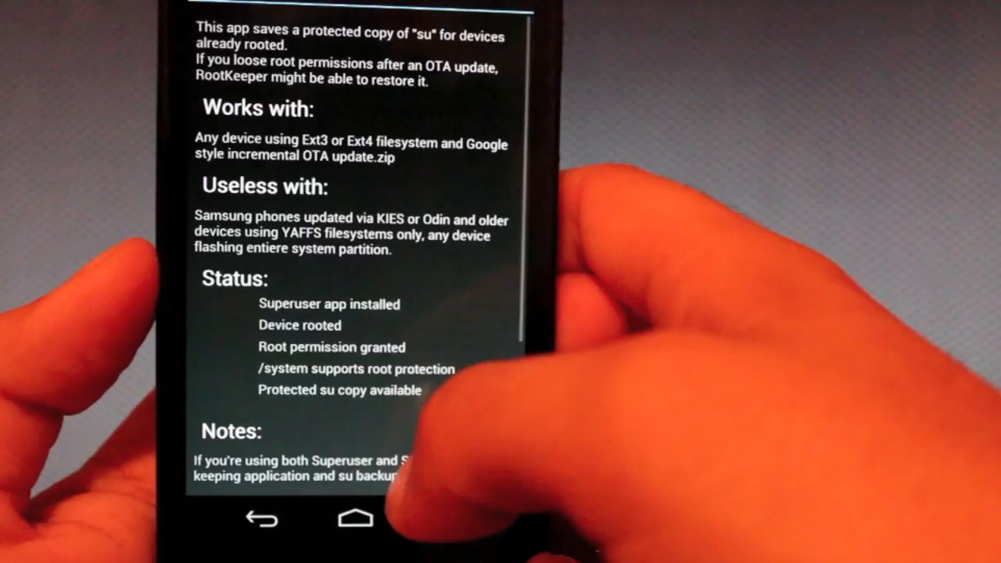
scroll("down", 3)
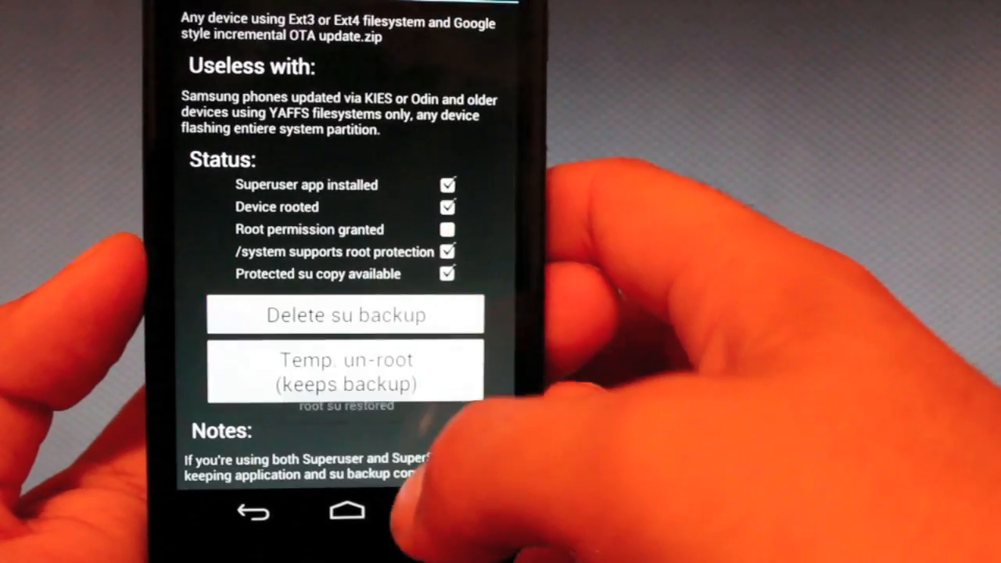
left_click(347, 510)
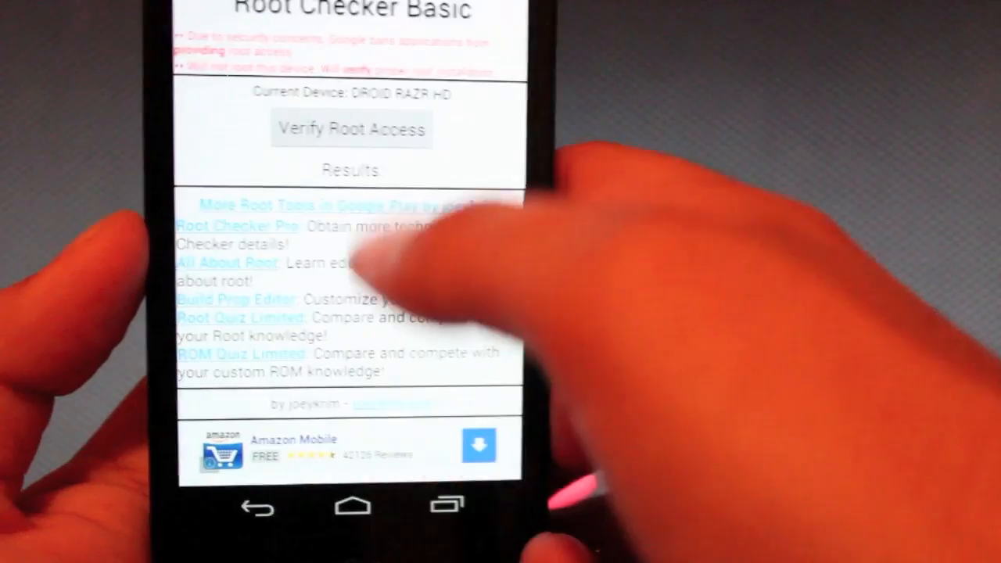
Run Verify Root Access to confirm the phone is rooted
left_click(351, 128)
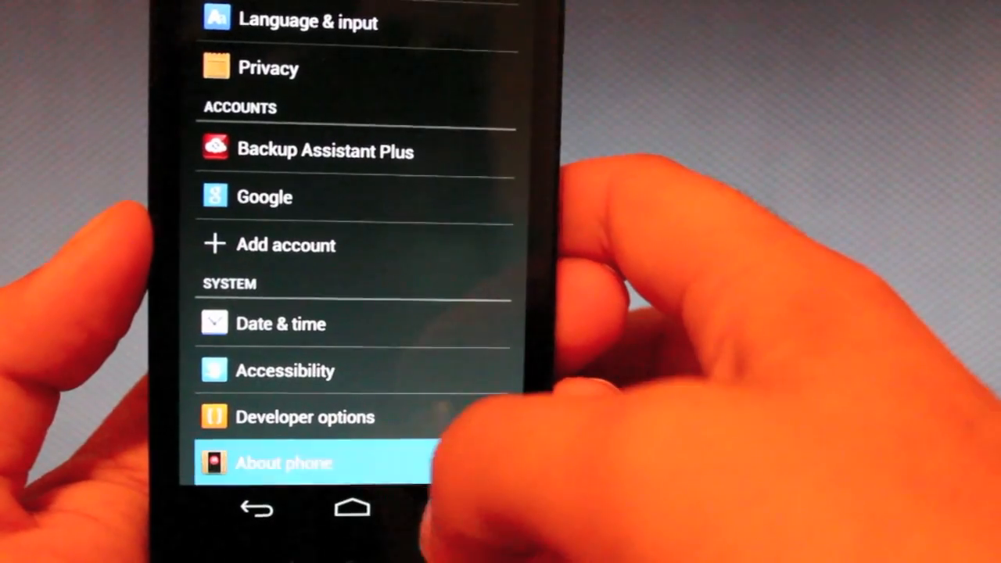
Show About phone listing Android 4.1.1 on the DROID RAZR HD
left_click(285, 463)
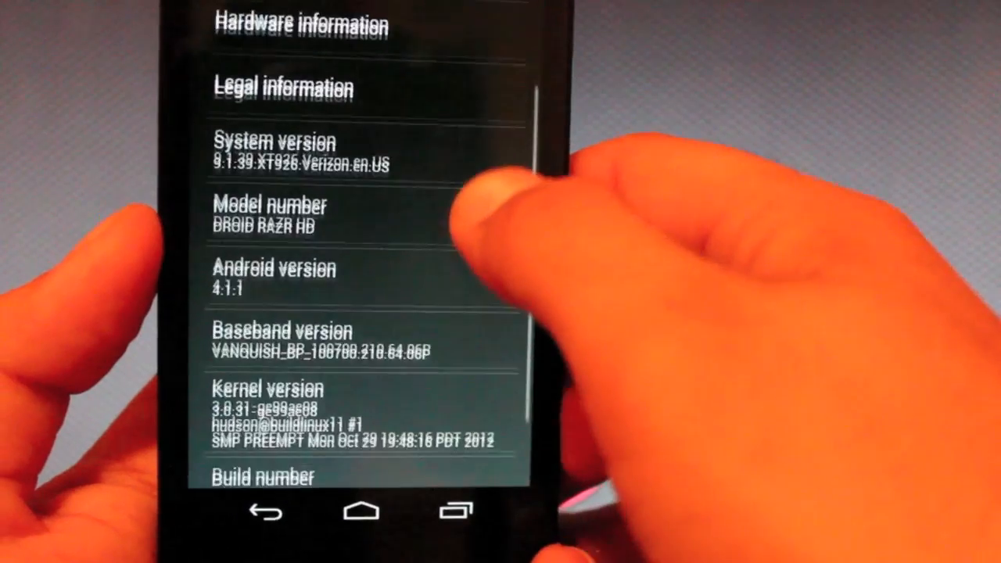